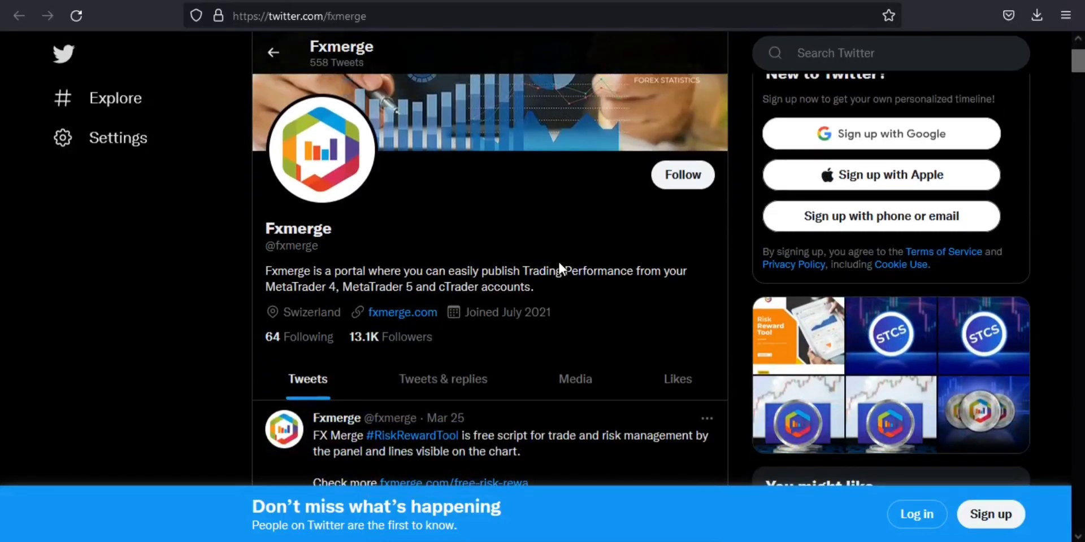
scroll("down", 3)
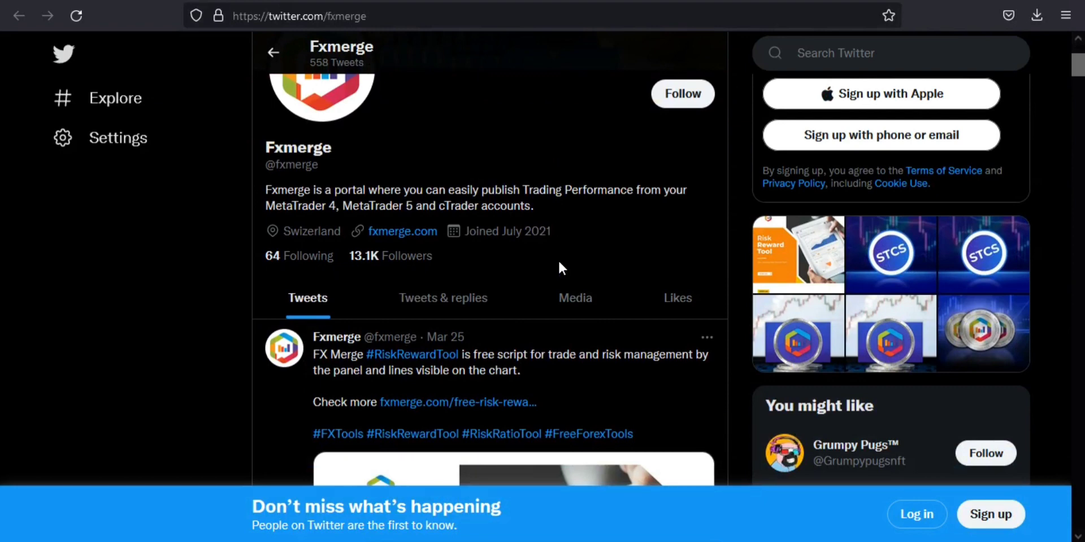
scroll("down", 3)
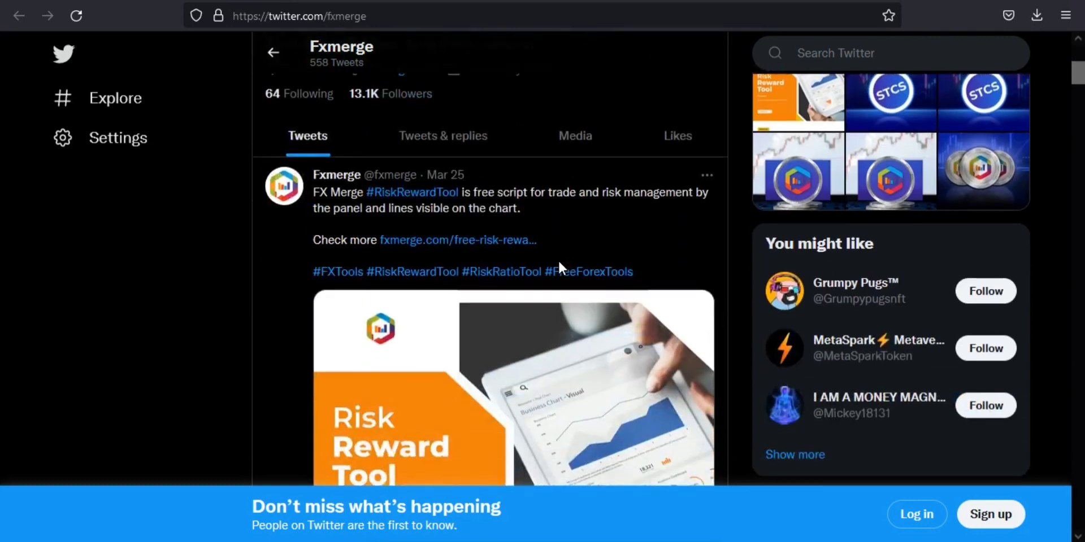
scroll("down", 3)
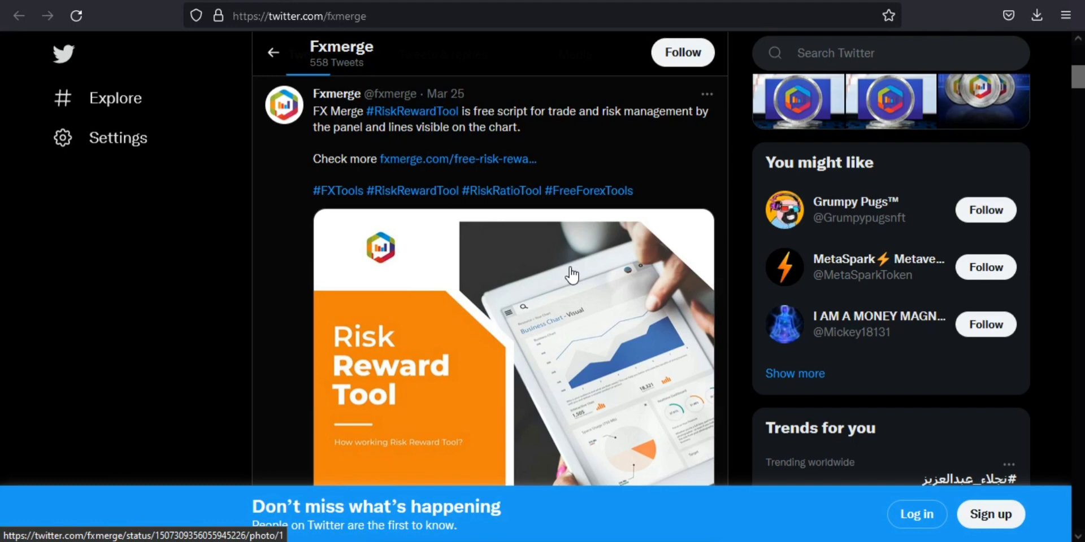
scroll("down", 3)
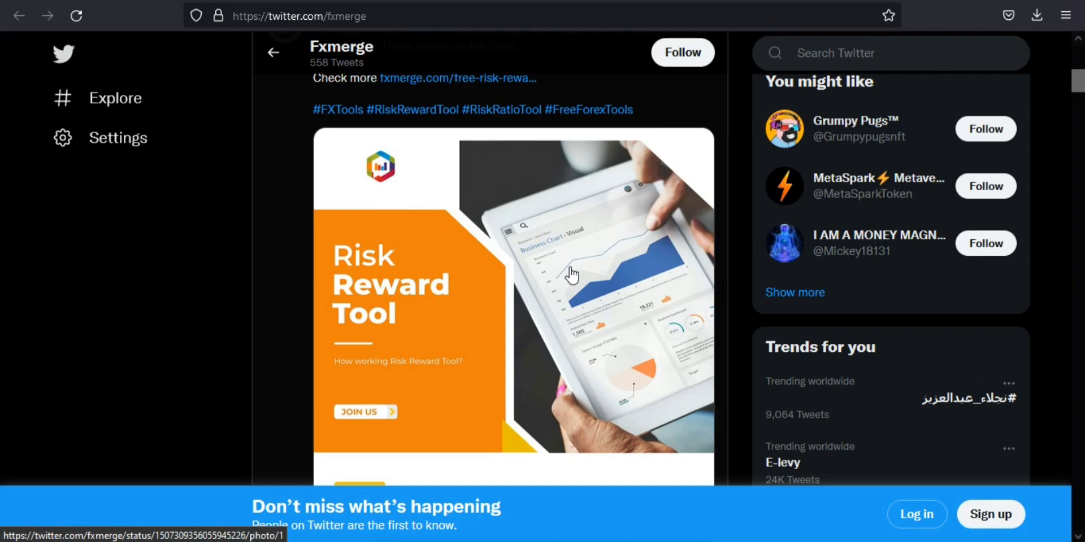
scroll("down", 3)
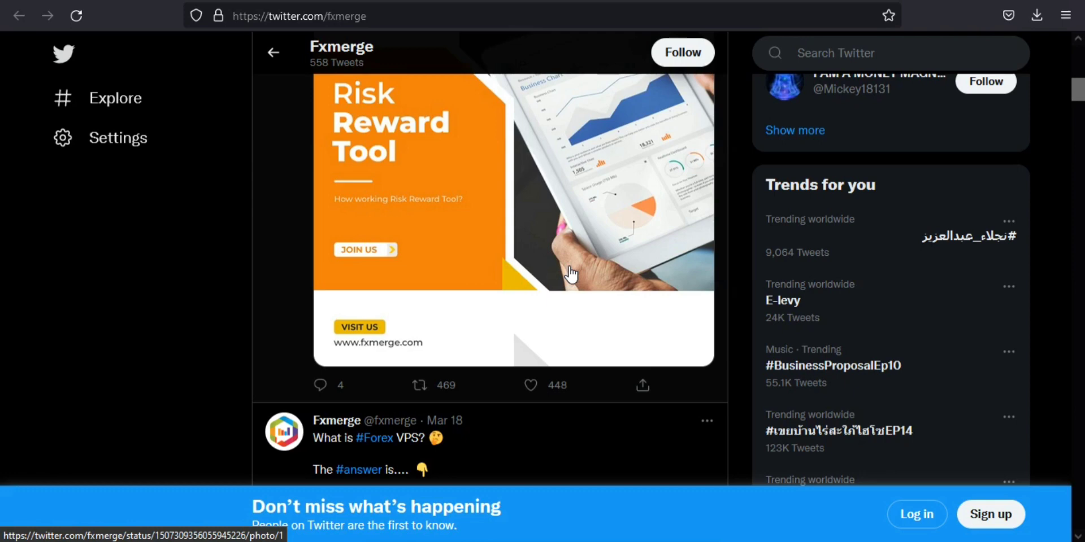
scroll("down", 3)
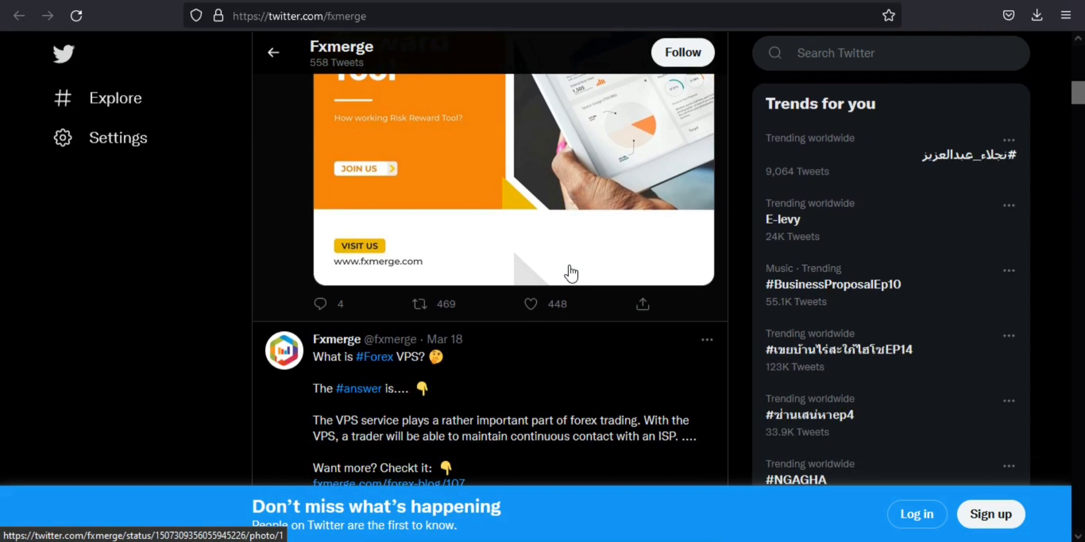
scroll("down", 3)
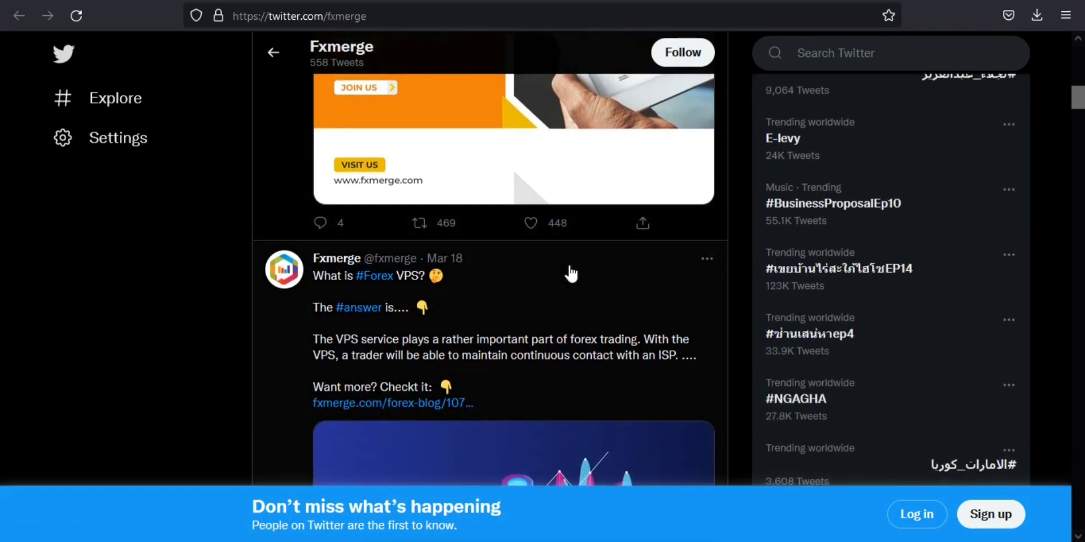
scroll("down", 3)
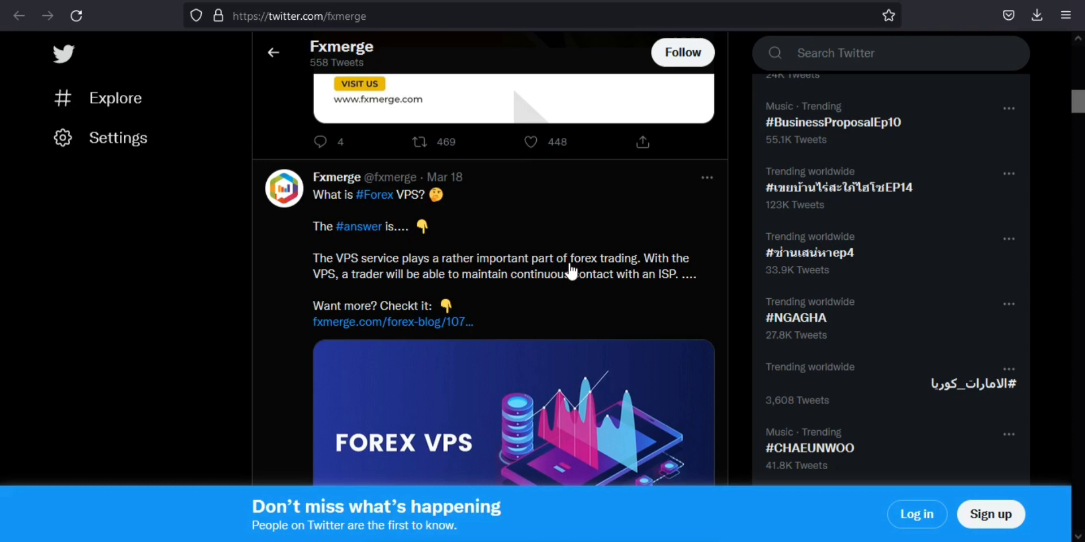
scroll("down", 3)
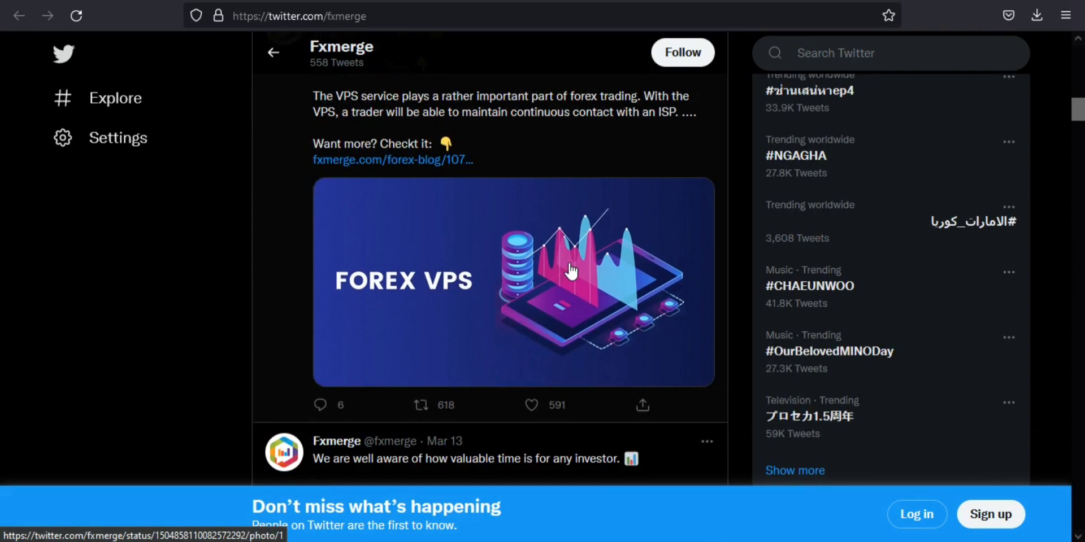
scroll("down", 3)
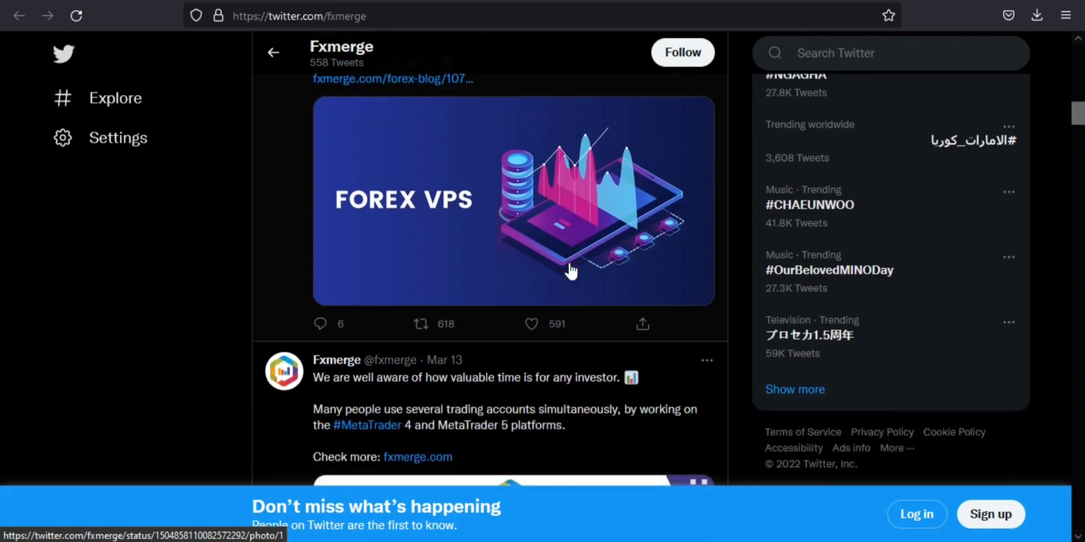
scroll("down", 3)
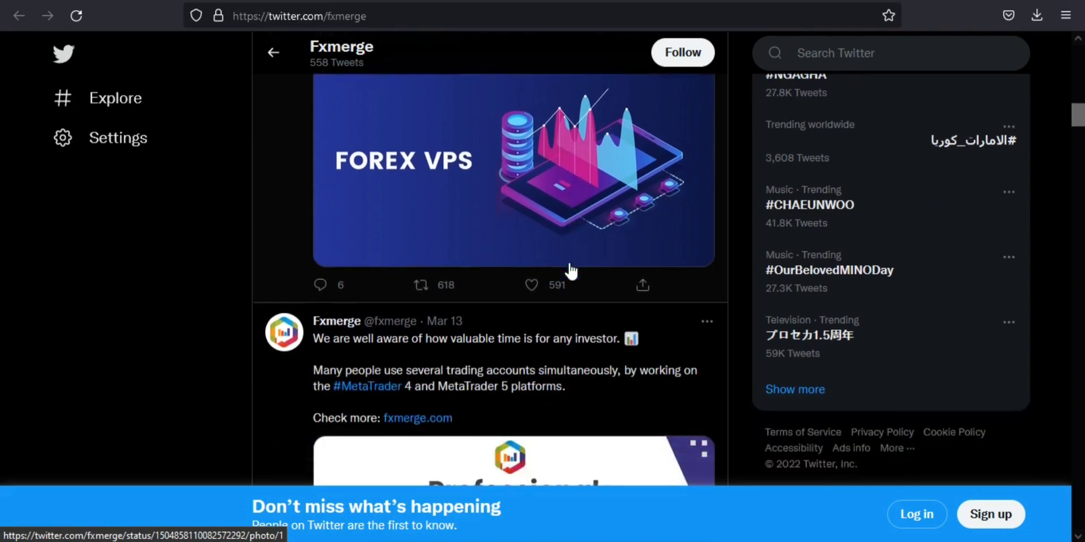
scroll("down", 3)
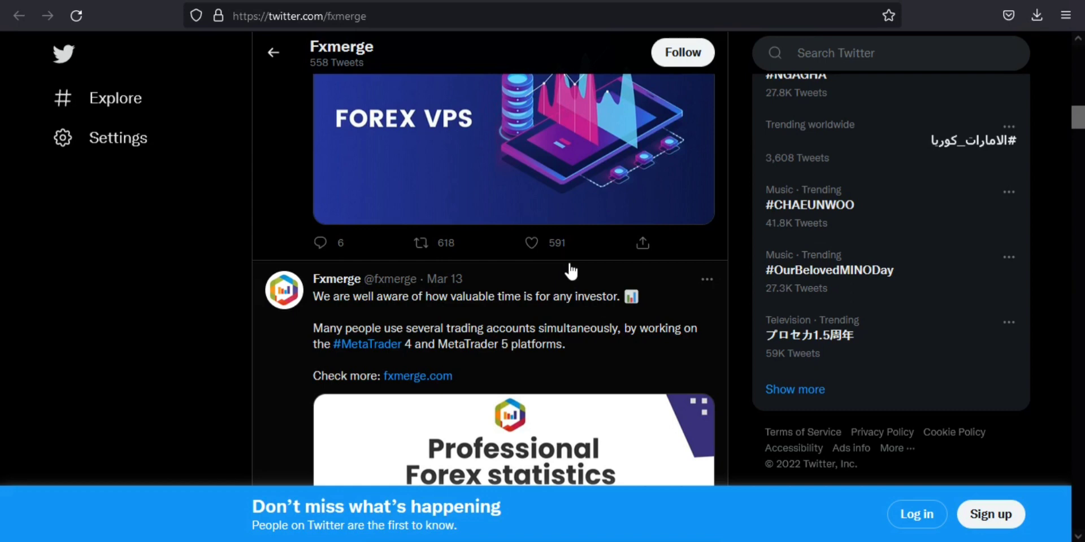
scroll("down", 3)
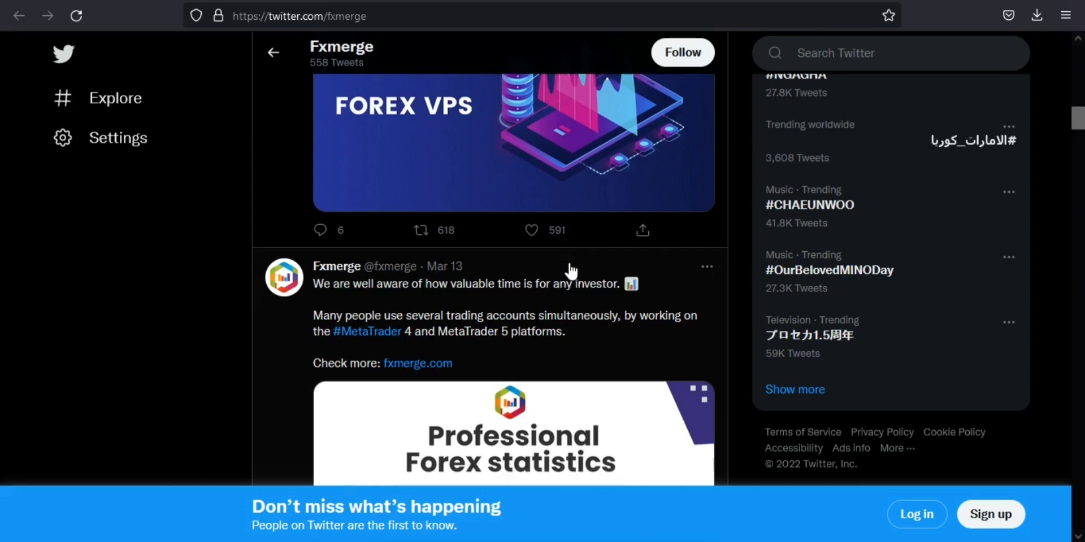
scroll("down", 3)
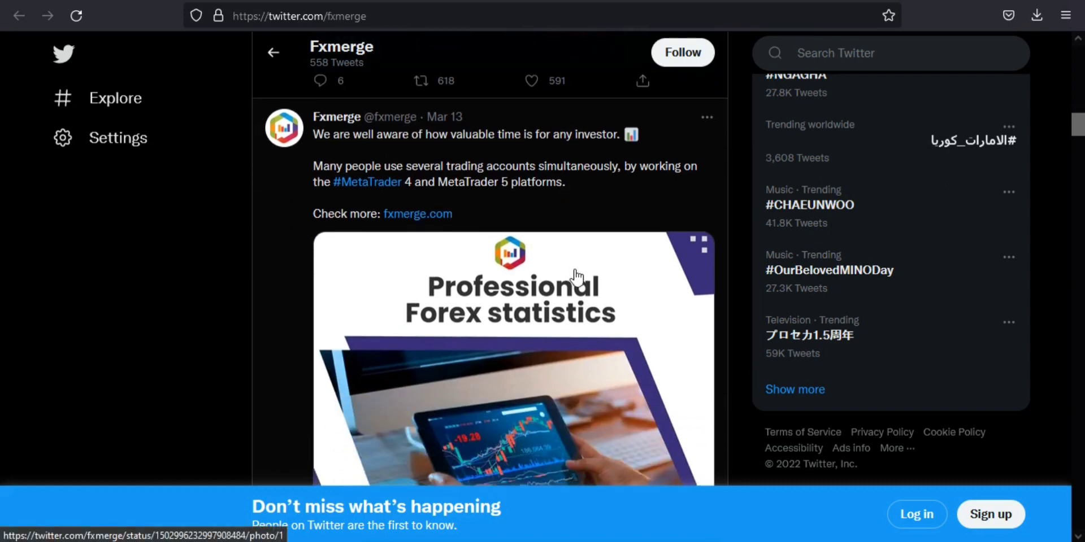
scroll("down", 3)
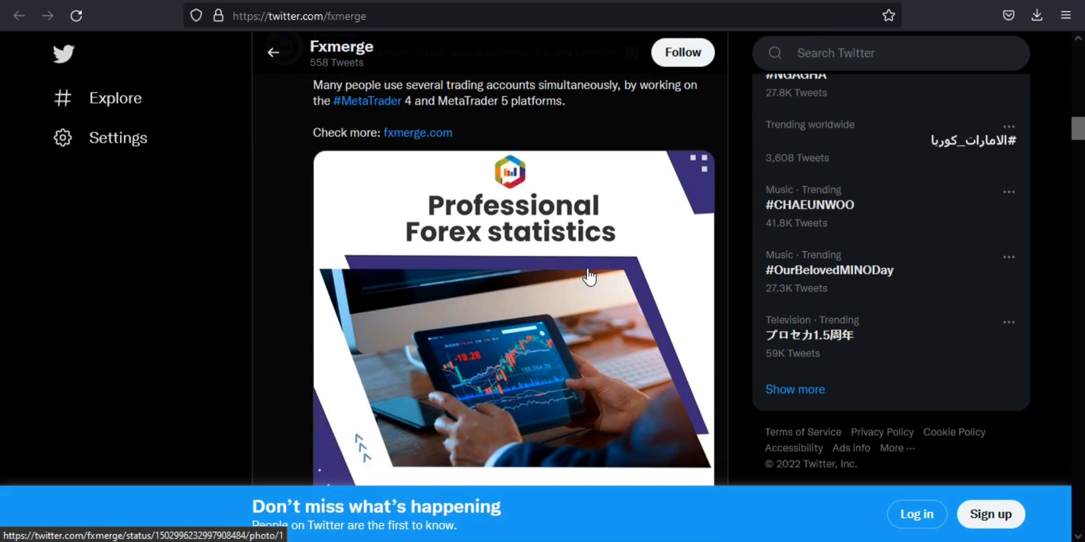
scroll("down", 3)
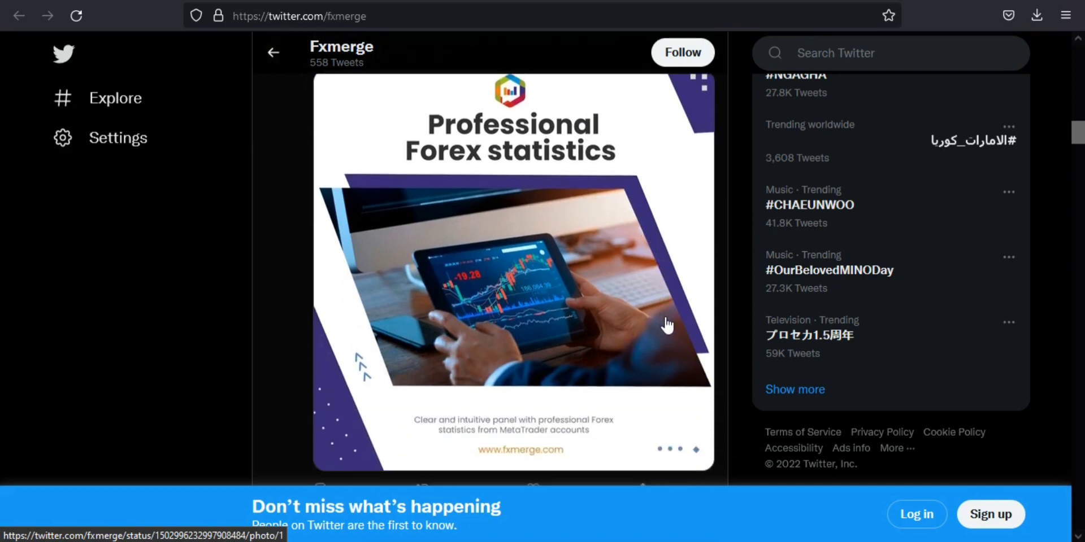
mouse_move(577, 283)
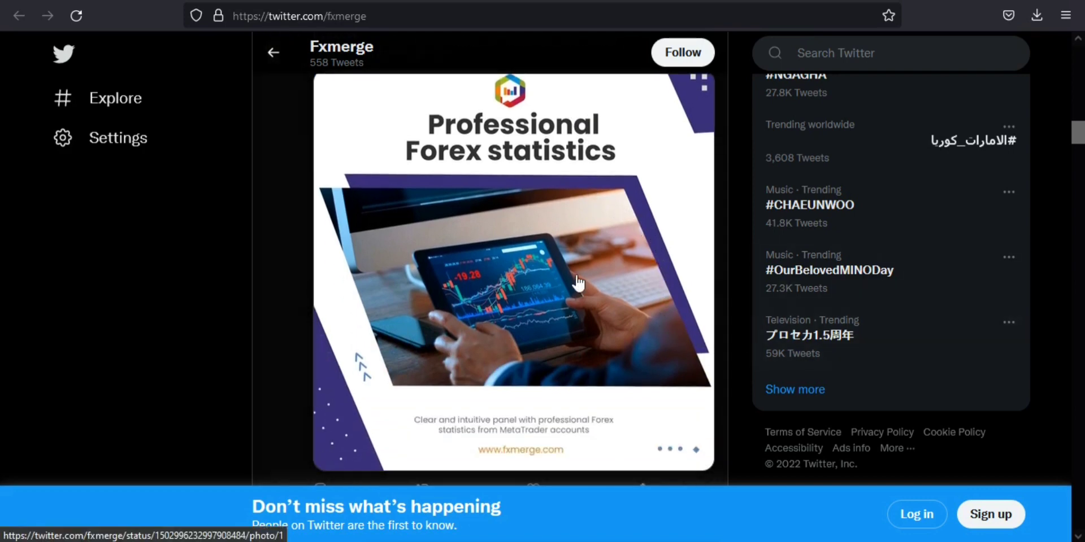
scroll("down", 3)
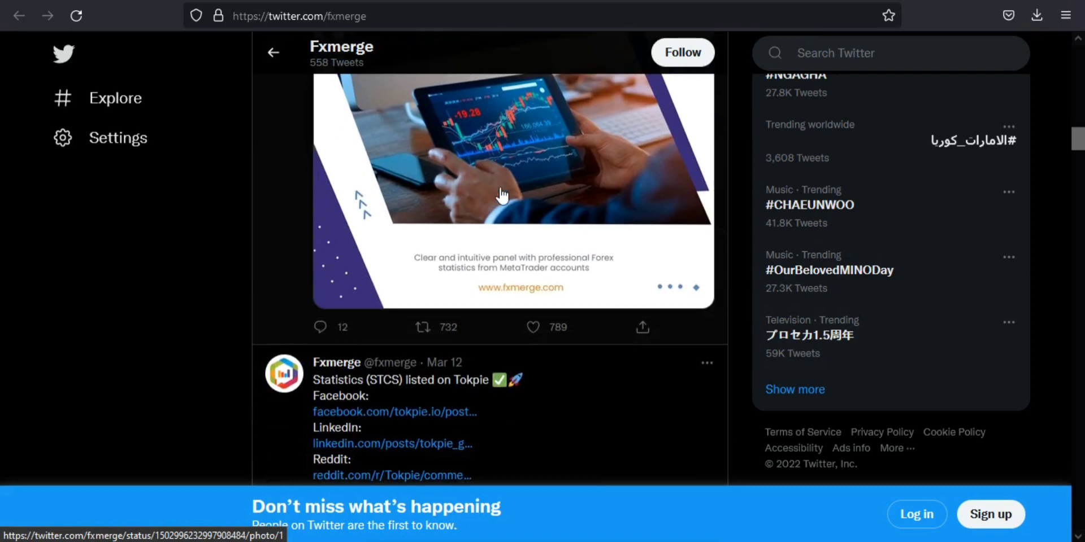
scroll("down", 3)
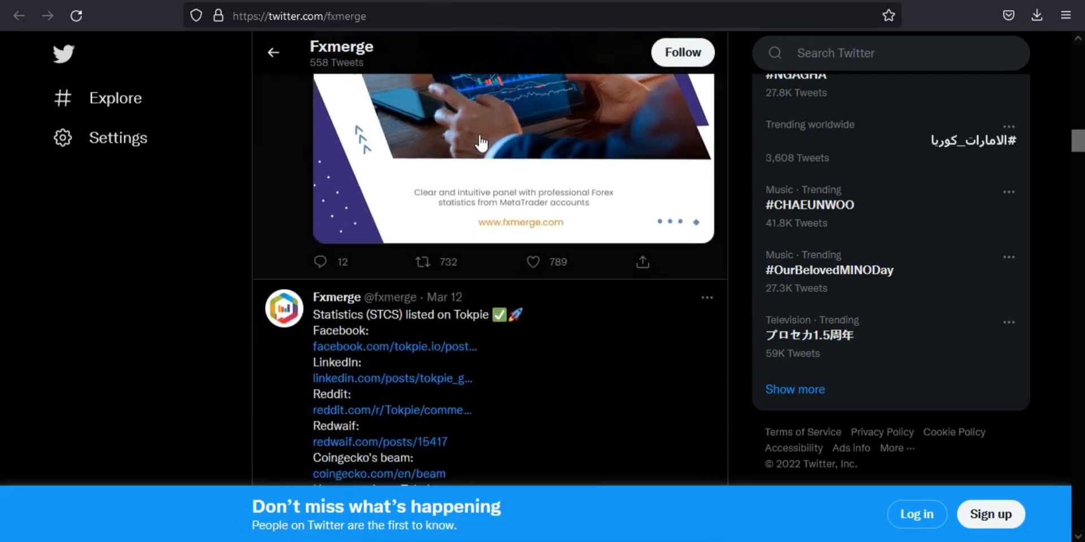
scroll("down", 3)
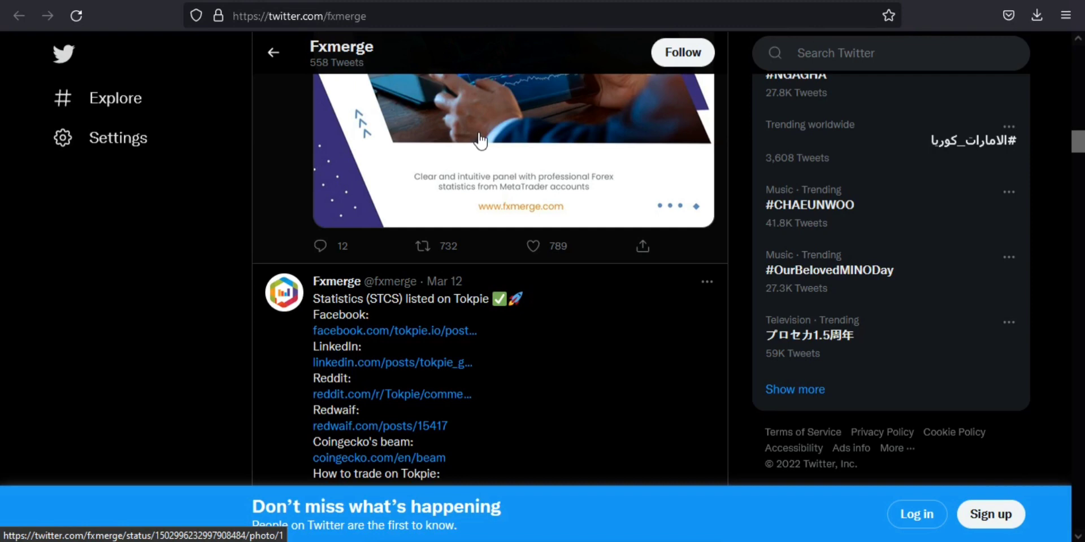
mouse_move(480, 132)
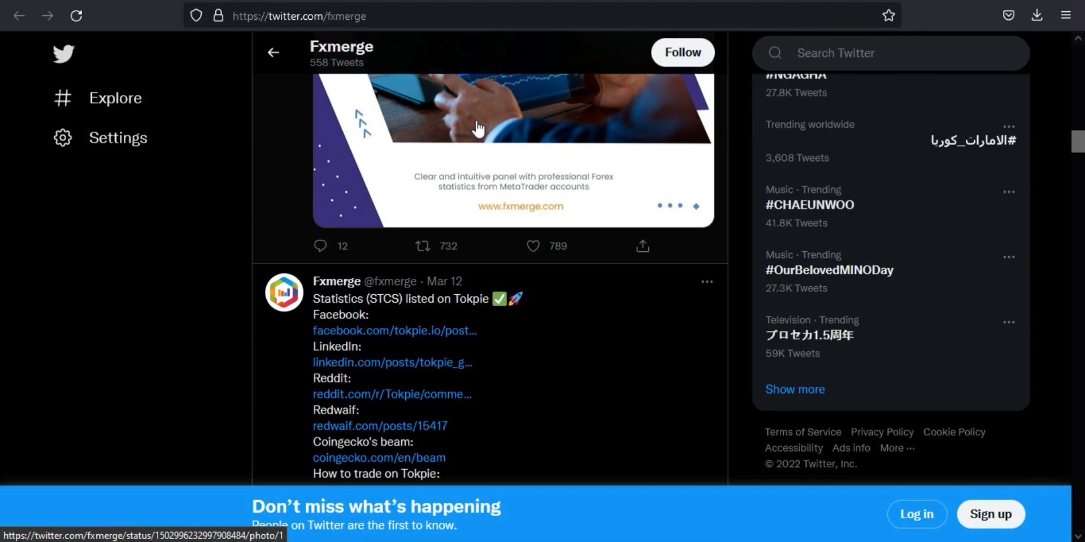
scroll("down", 3)
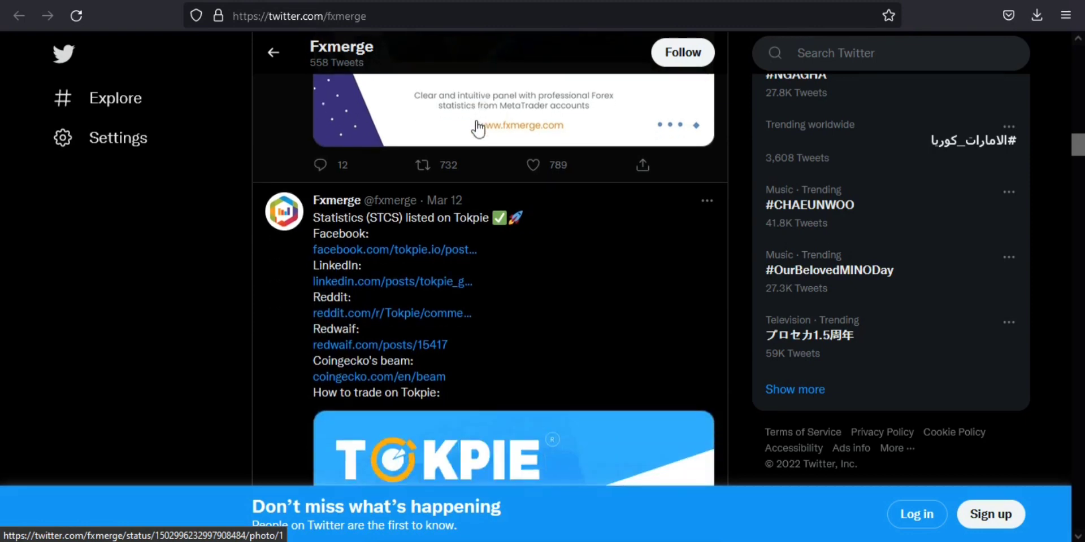
scroll("down", 3)
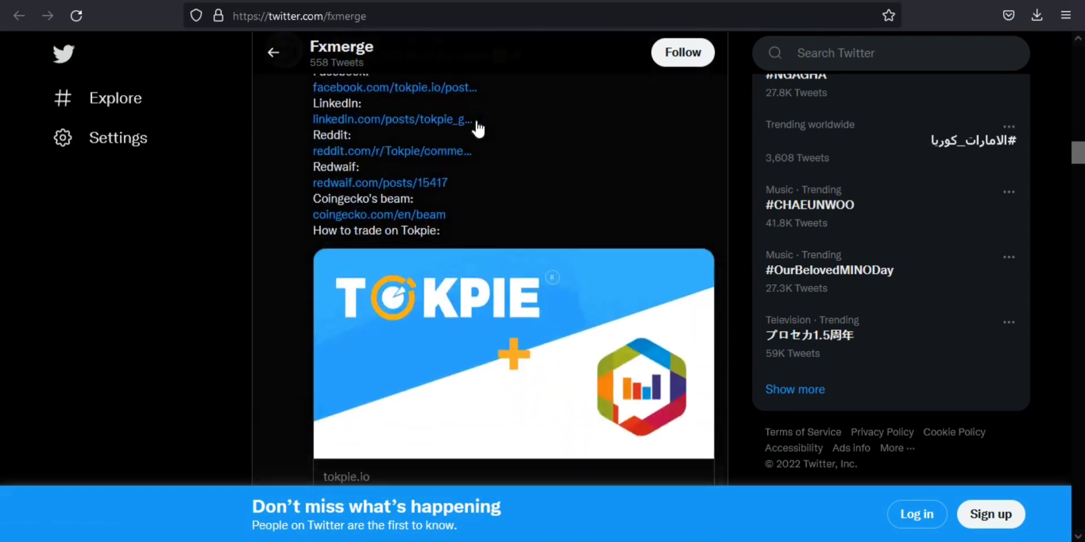
scroll("down", 3)
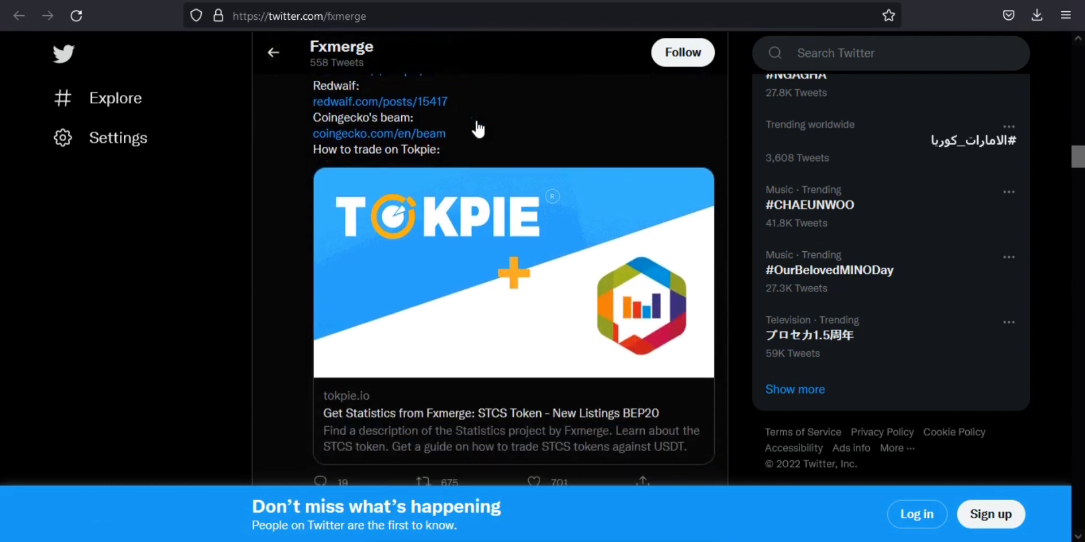
scroll("down", 3)
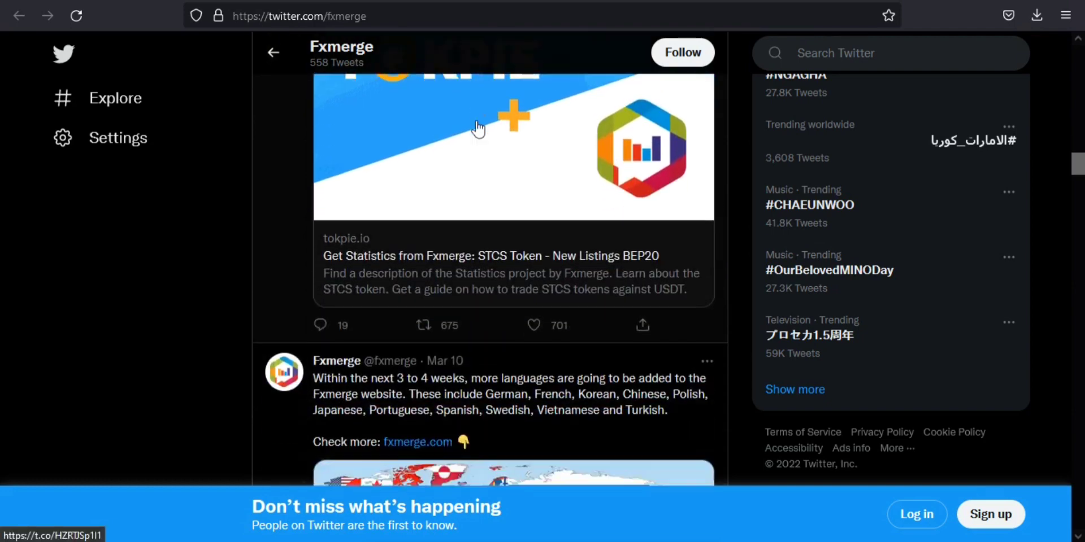
scroll("down", 3)
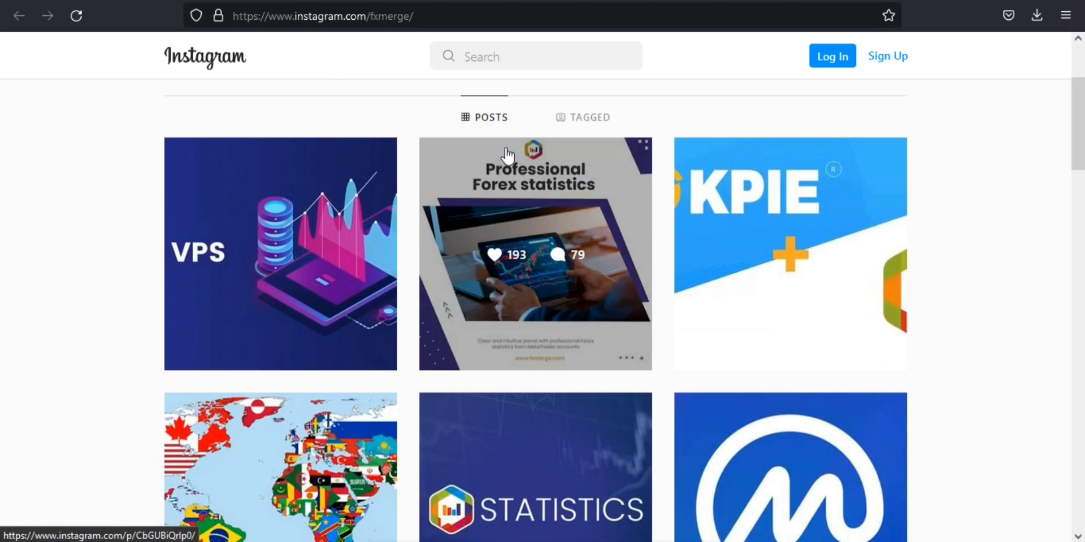
scroll("down", 3)
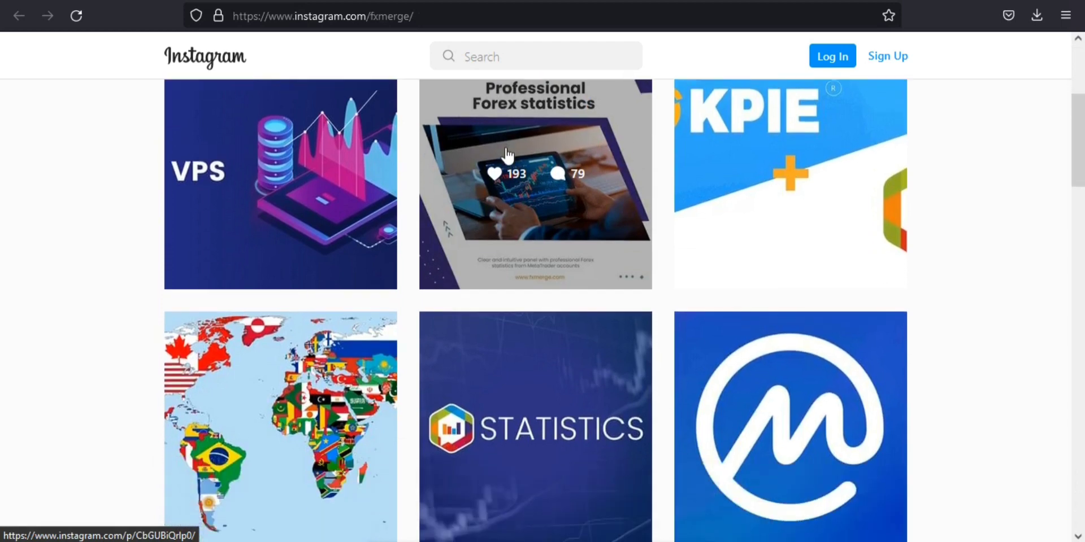
scroll("down", 3)
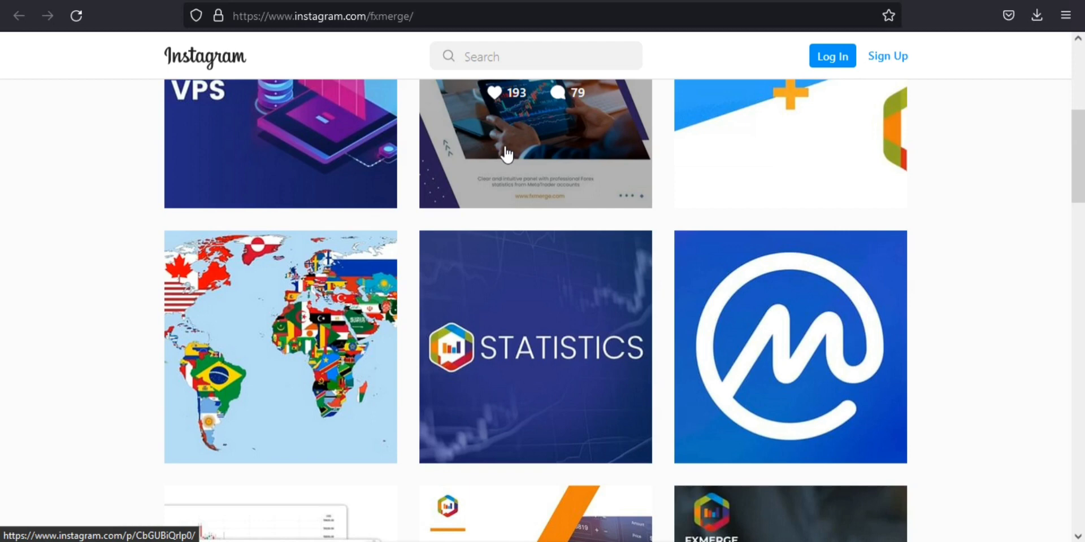
scroll("down", 3)
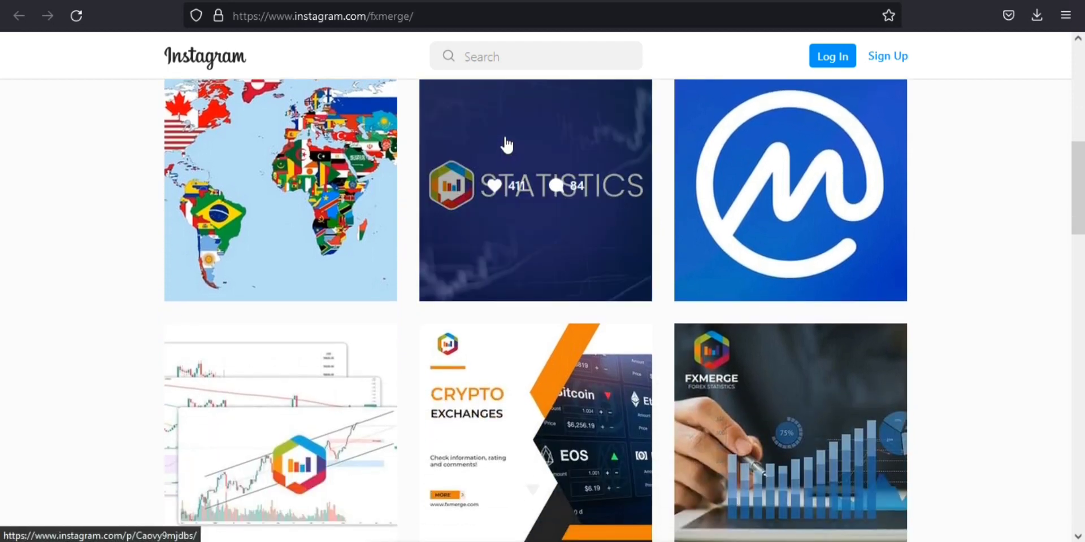
mouse_move(518, 141)
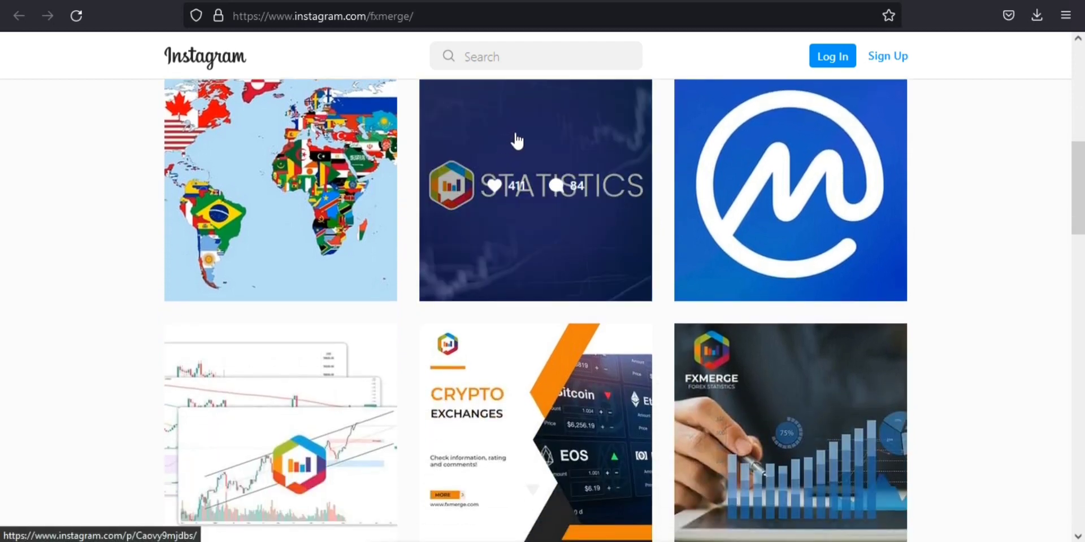
scroll("down", 3)
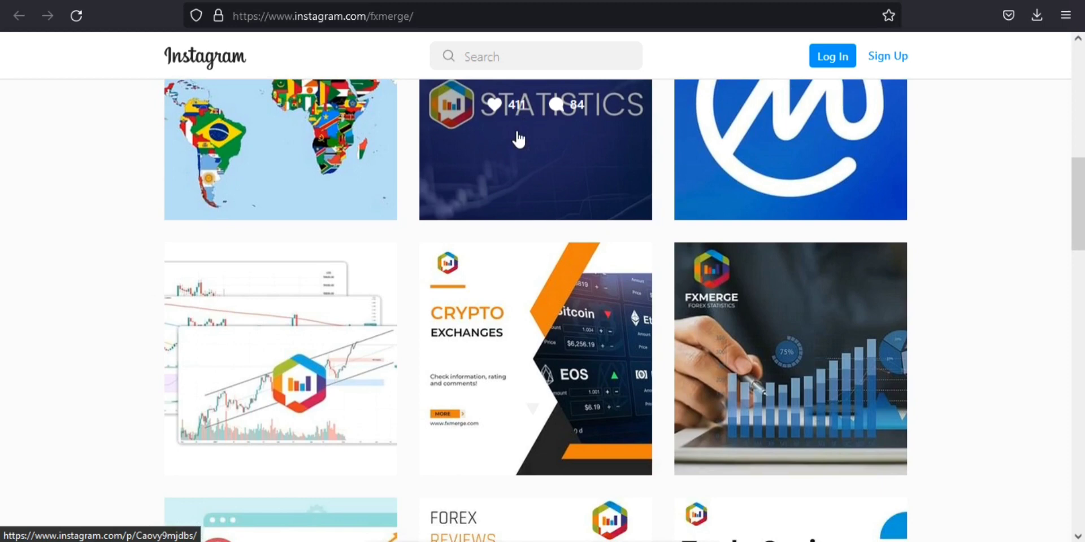
scroll("down", 3)
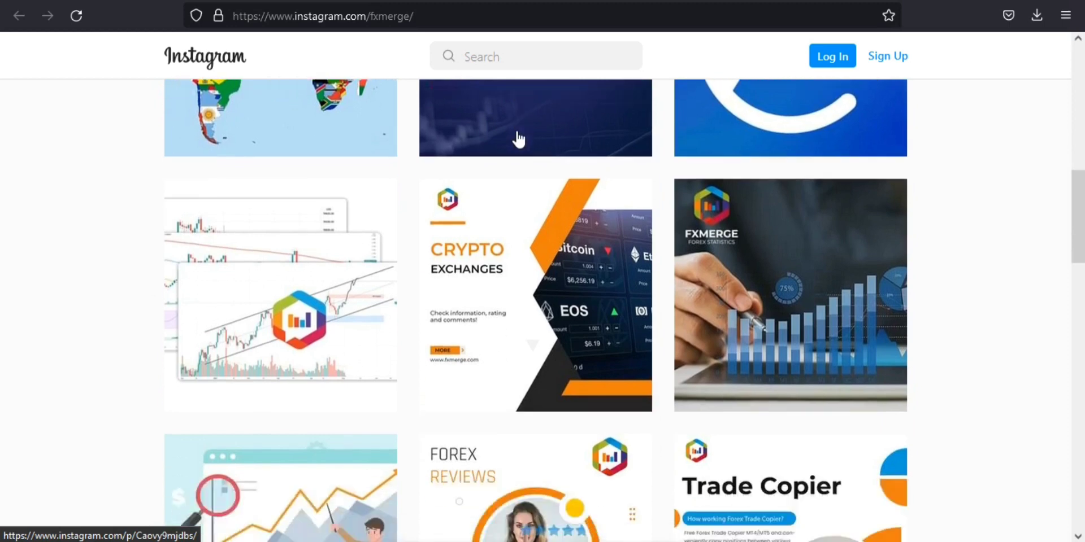
scroll("down", 3)
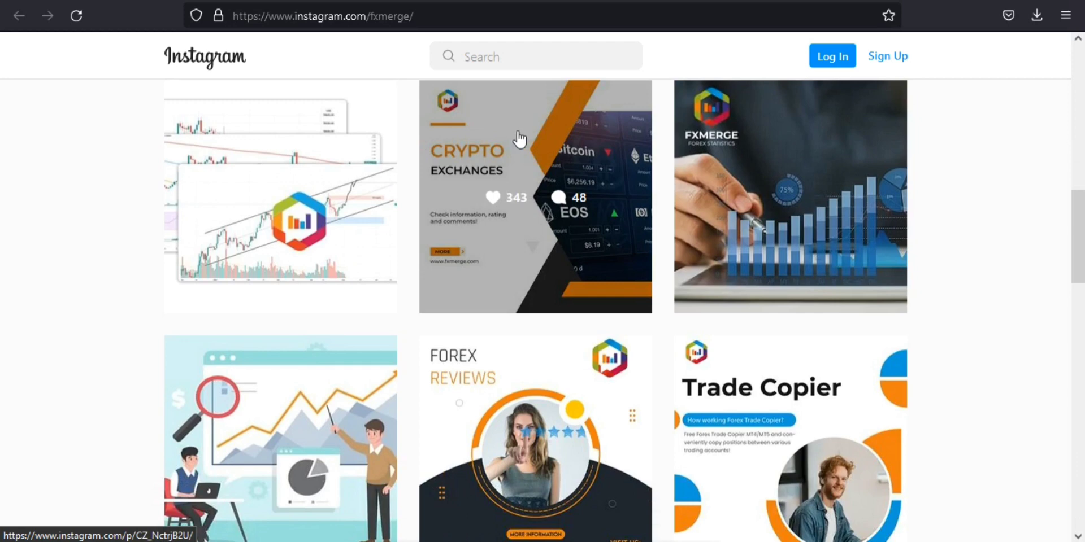
scroll("down", 3)
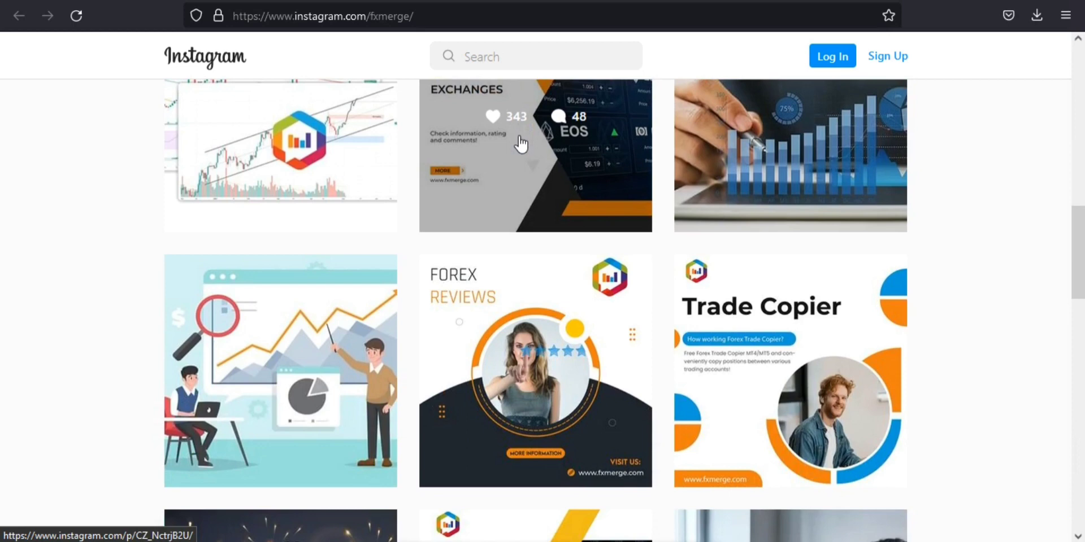
scroll("down", 3)
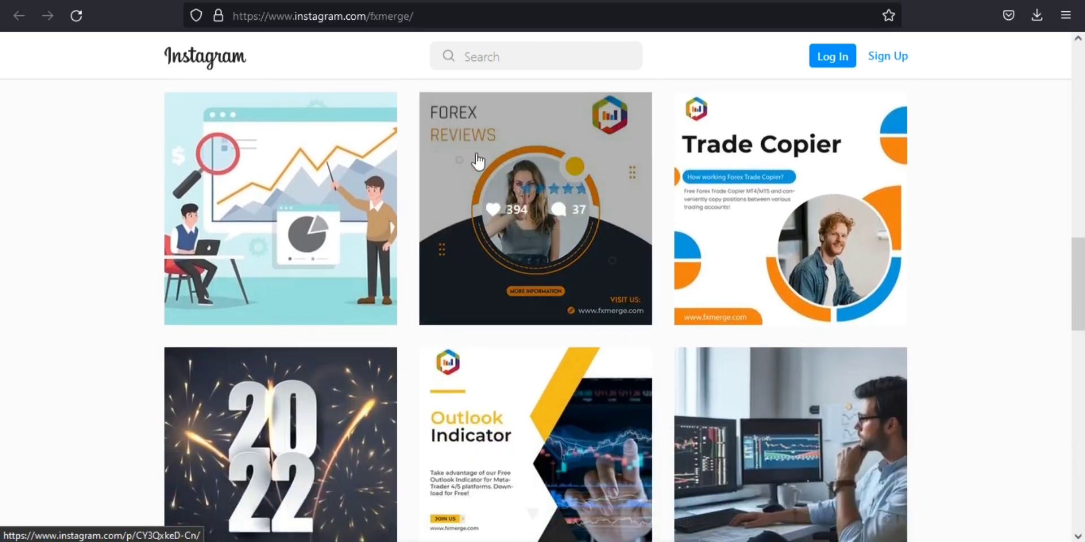
mouse_move(488, 229)
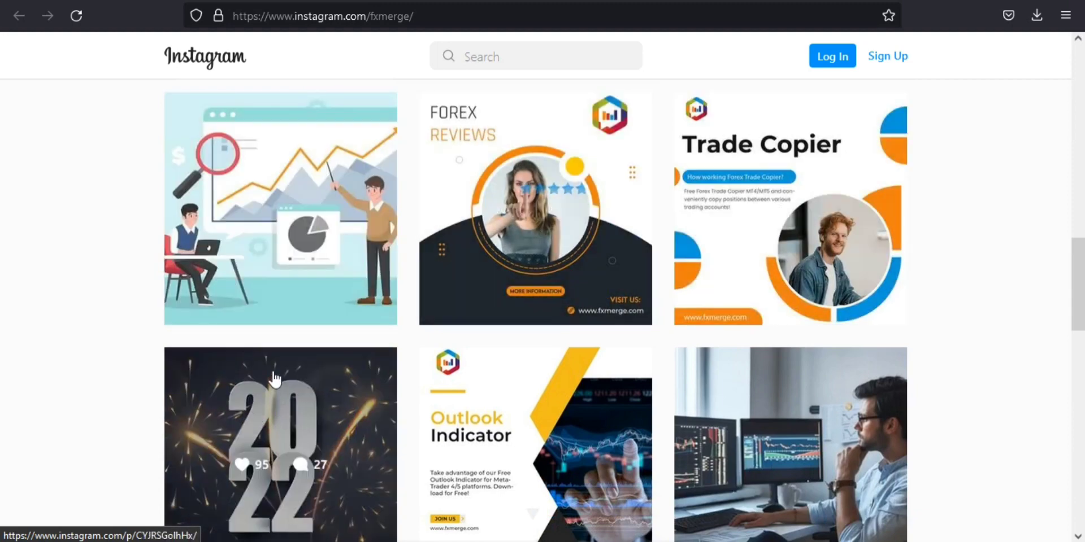
scroll("down", 3)
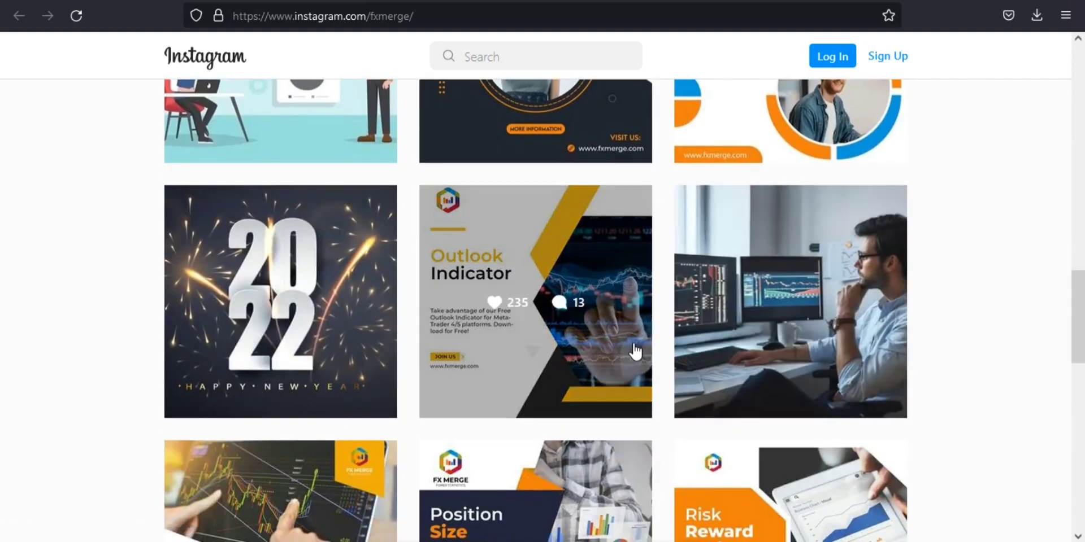
scroll("down", 3)
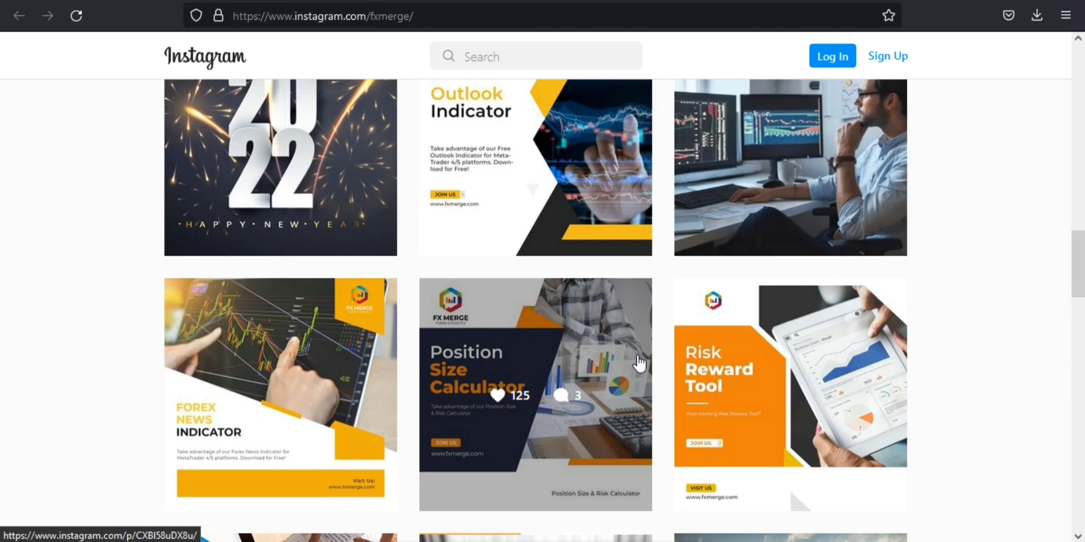
scroll("down", 3)
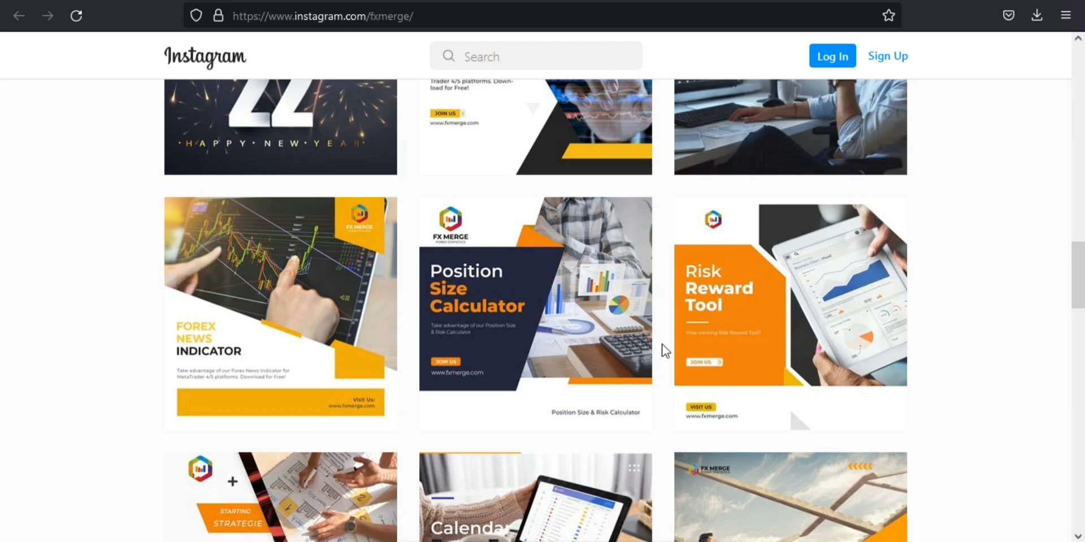
scroll("down", 3)
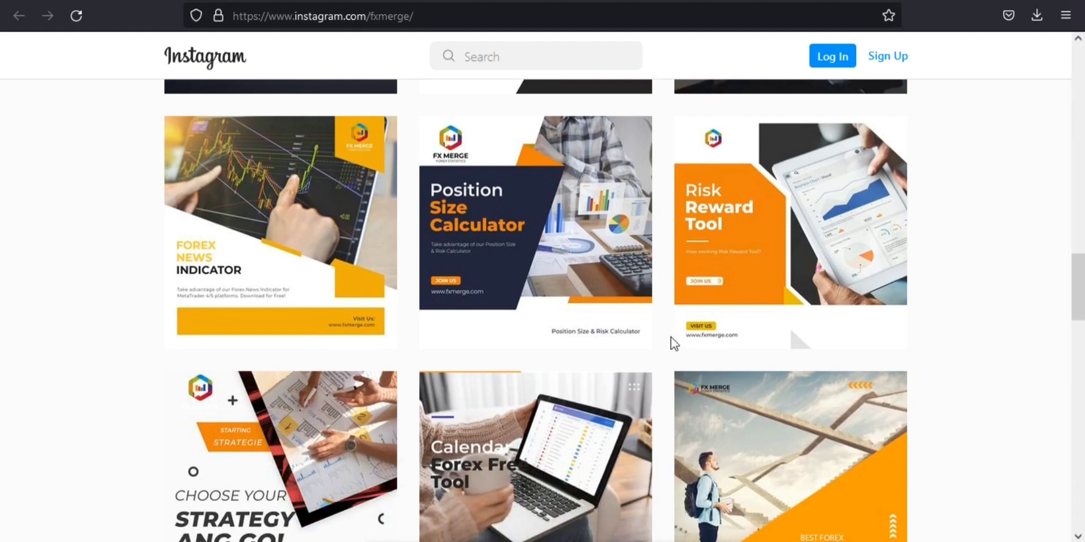
scroll("down", 3)
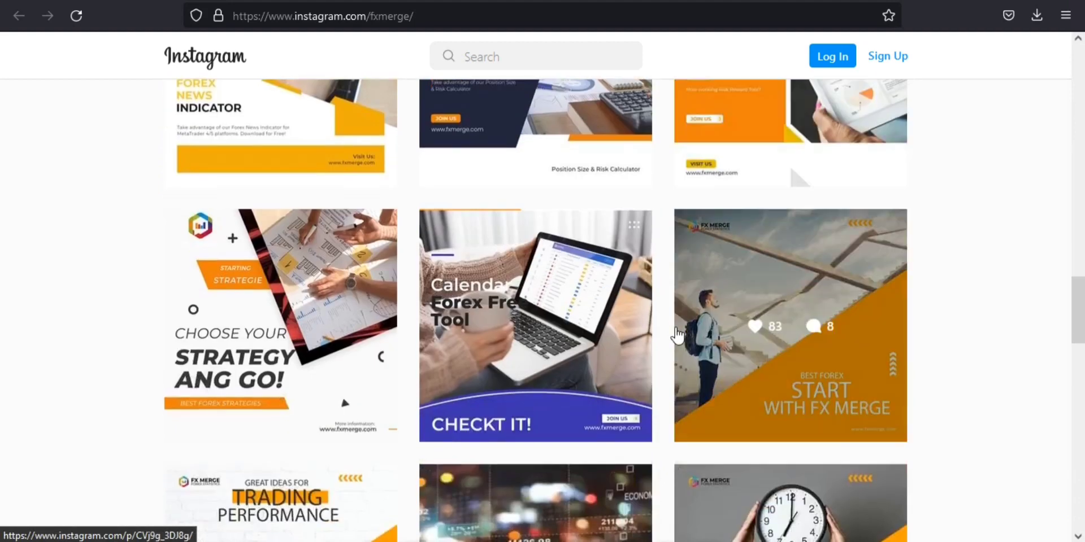
scroll("down", 3)
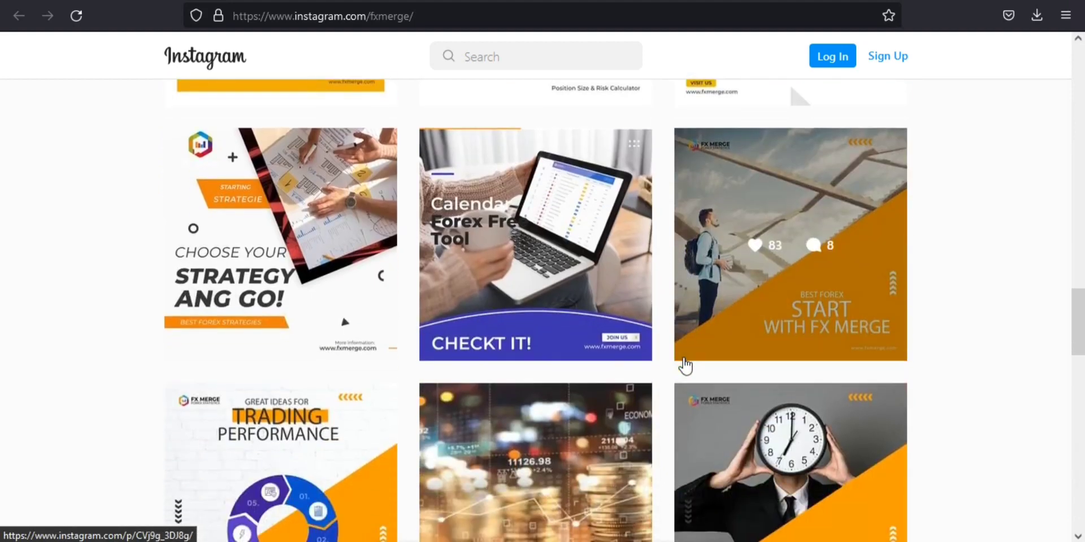
mouse_move(695, 351)
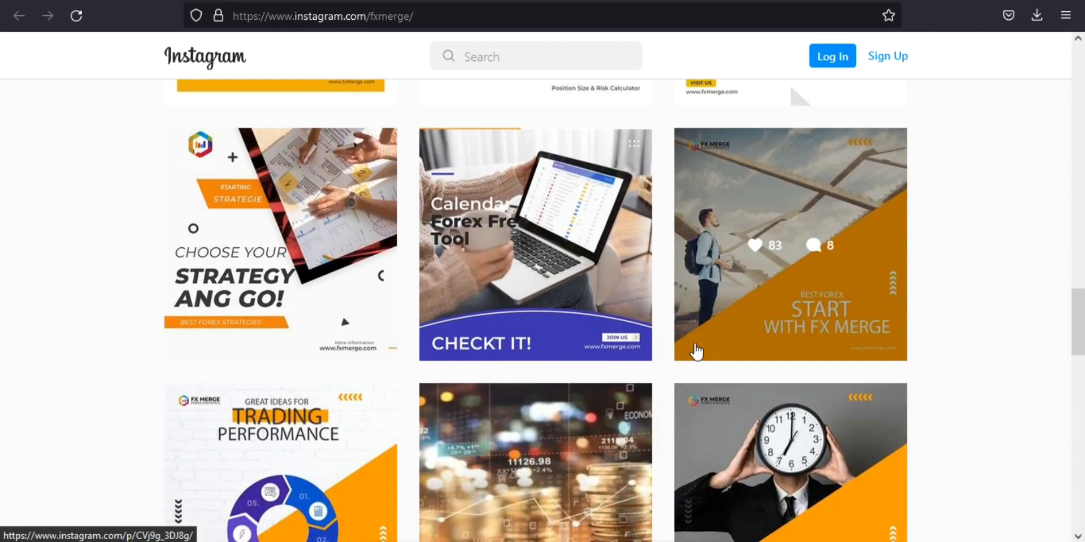
mouse_move(696, 349)
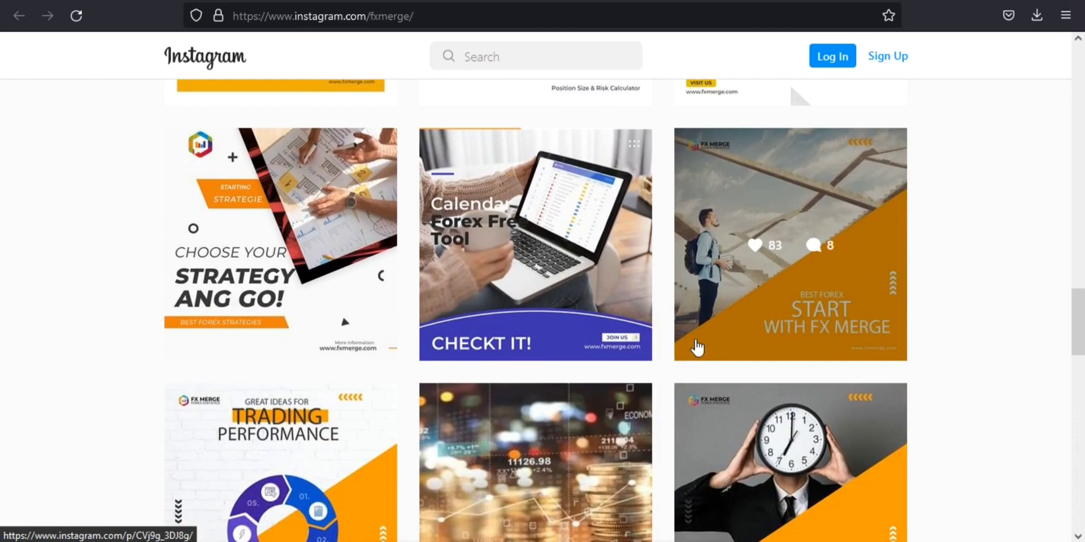
scroll("down", 3)
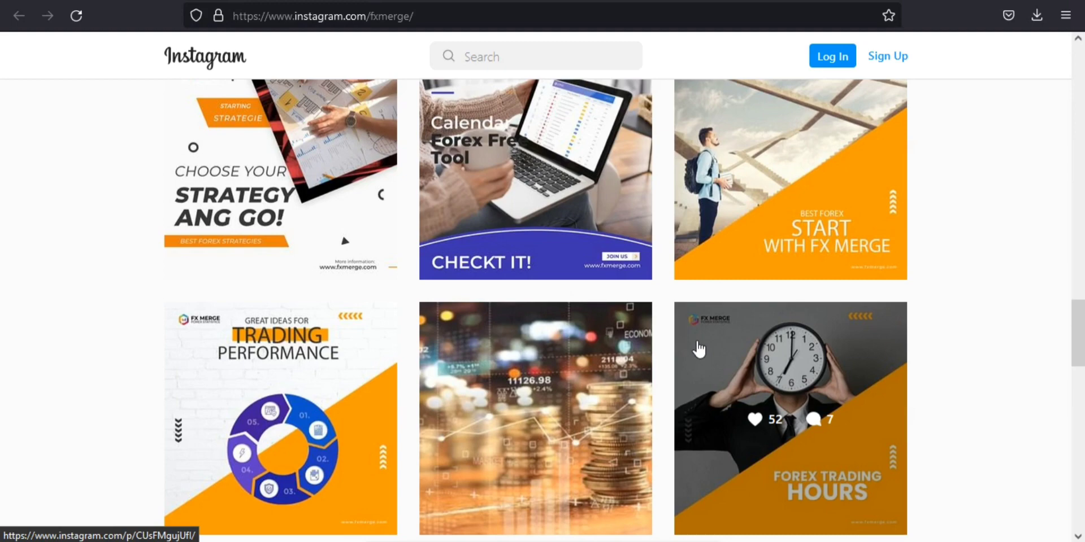
scroll("down", 3)
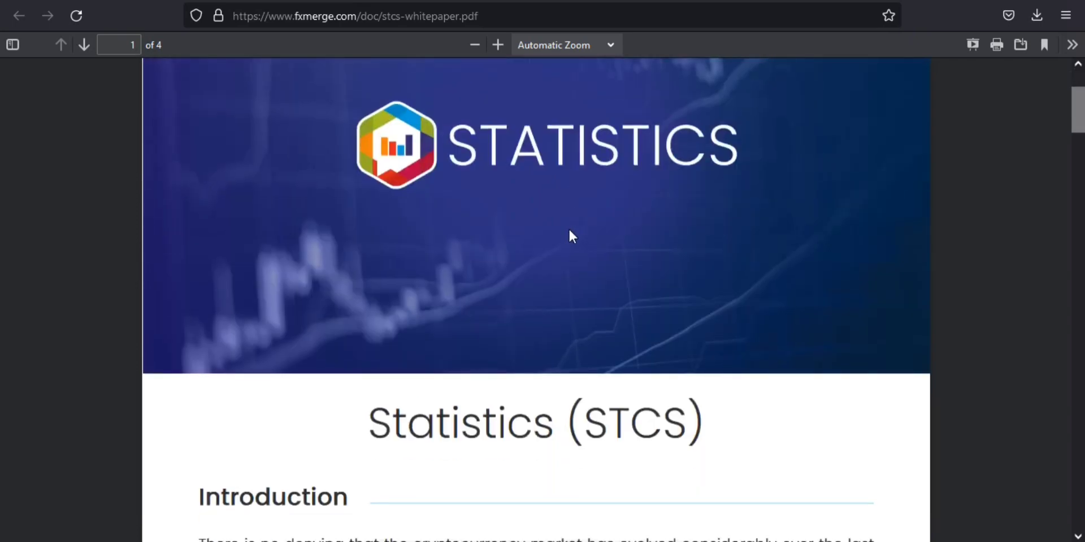
scroll("down", 3)
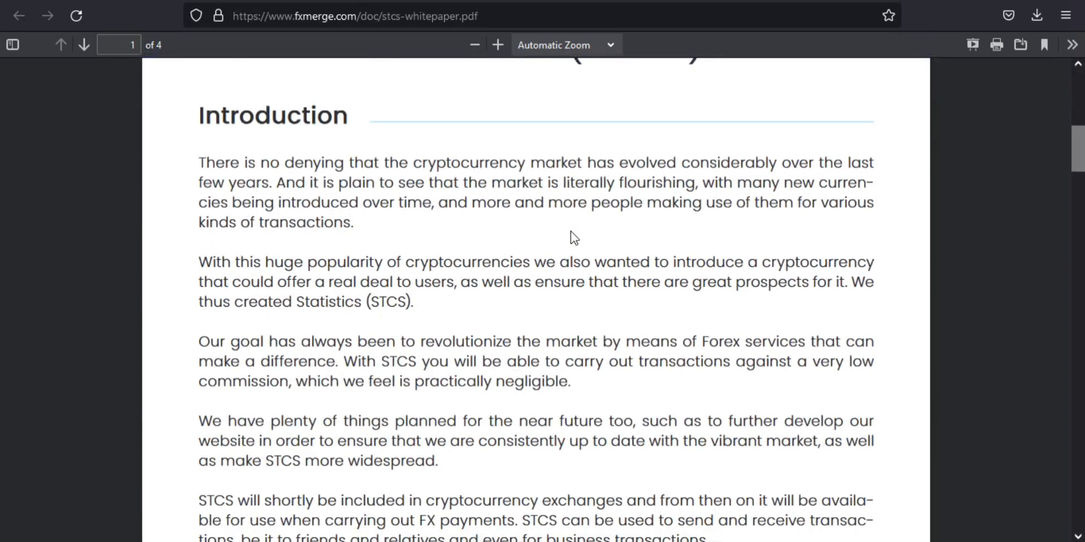
scroll("down", 3)
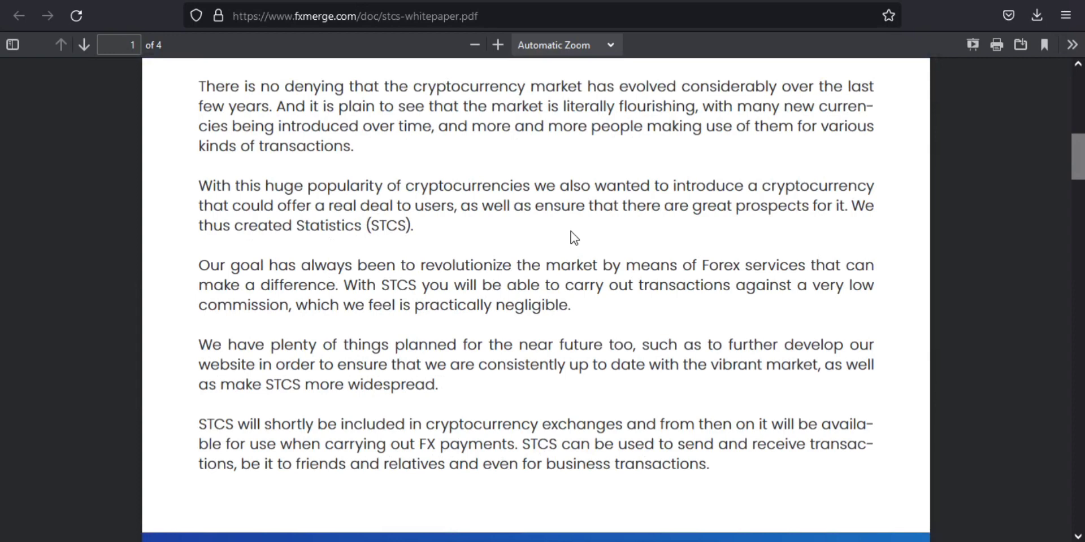
scroll("down", 3)
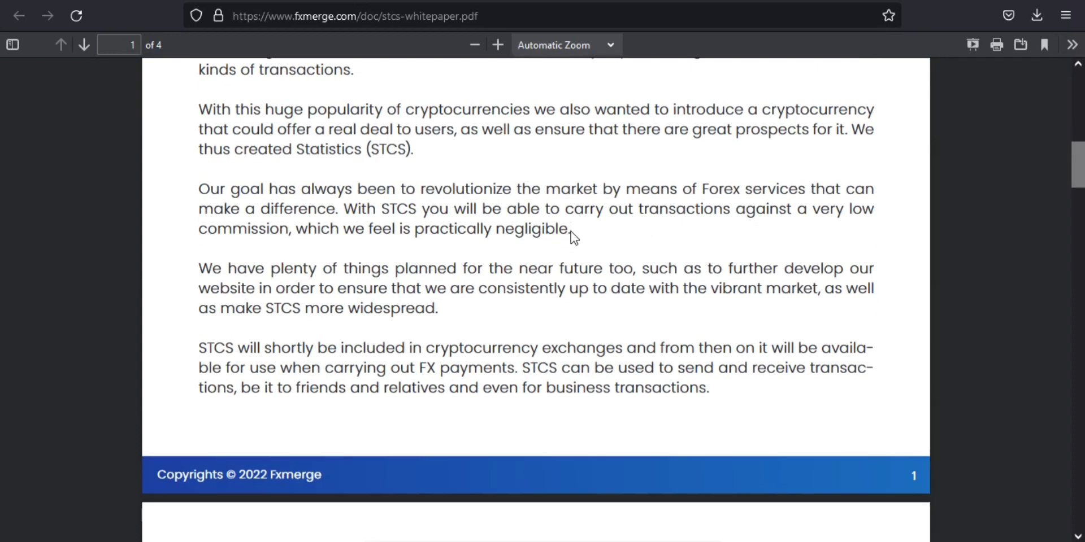
scroll("down", 3)
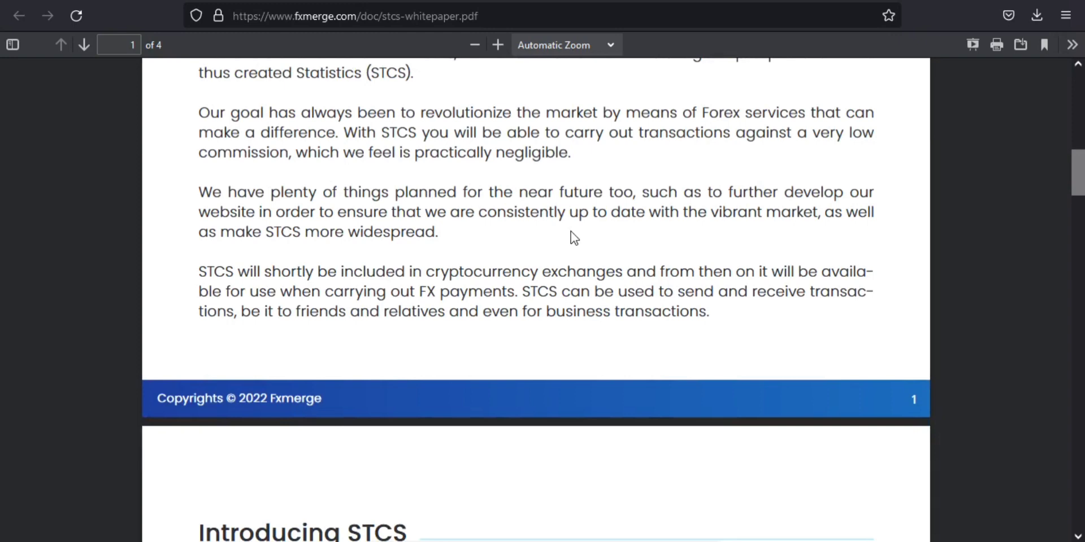
scroll("down", 3)
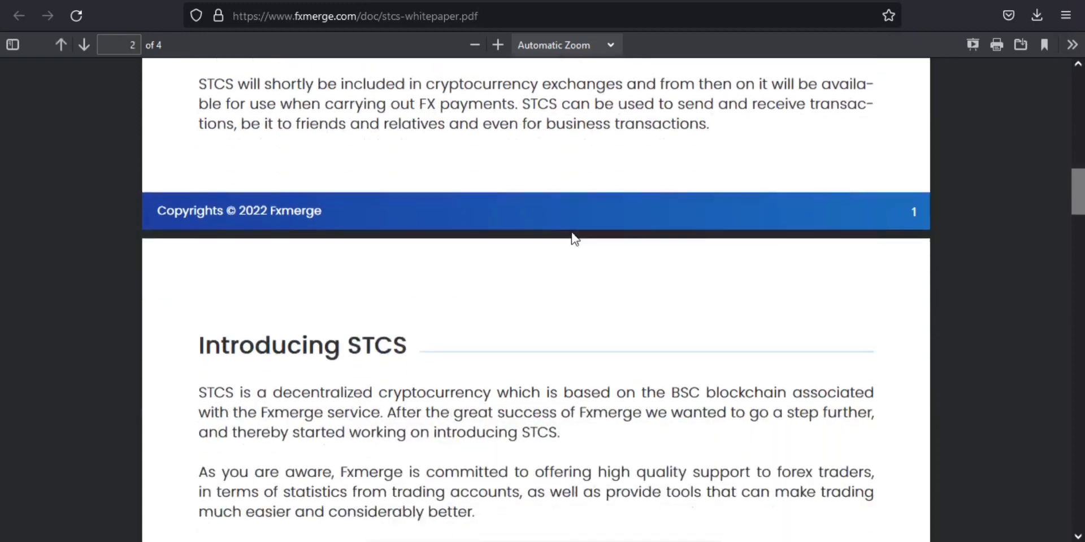
scroll("down", 3)
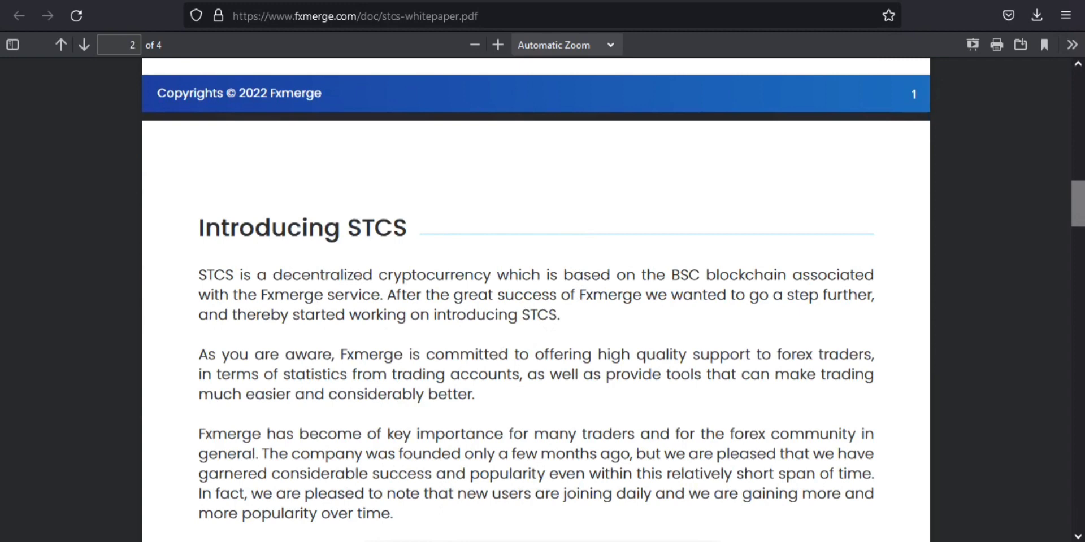
scroll("down", 3)
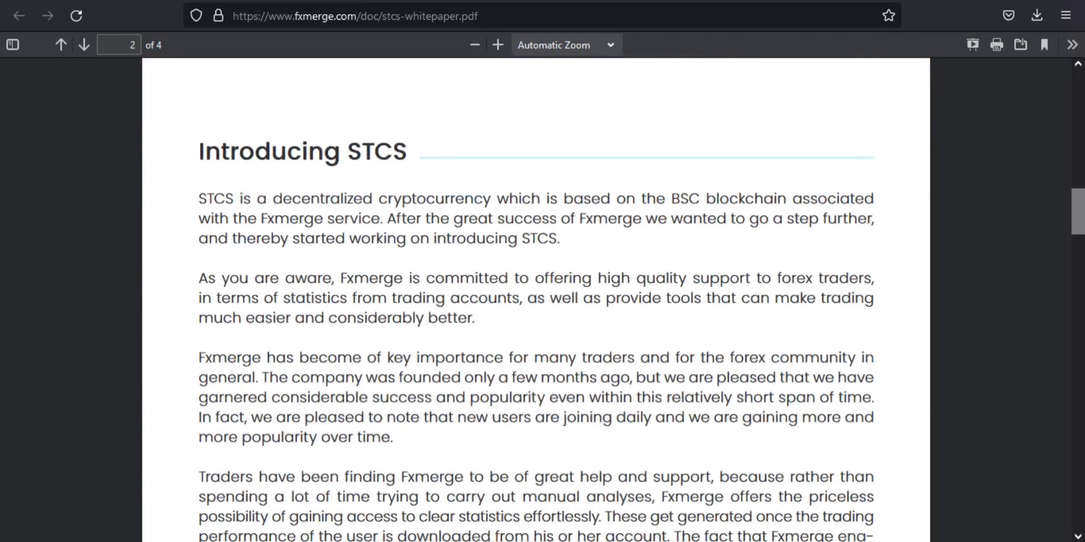